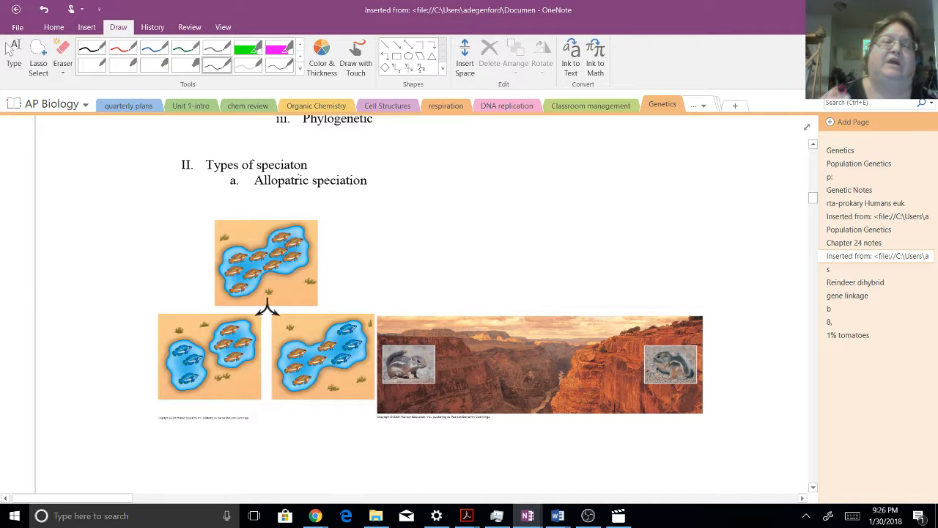
Draw an arrow after 'Allopatric speciation' and handwrite 'separated' with the pen
click(321, 56)
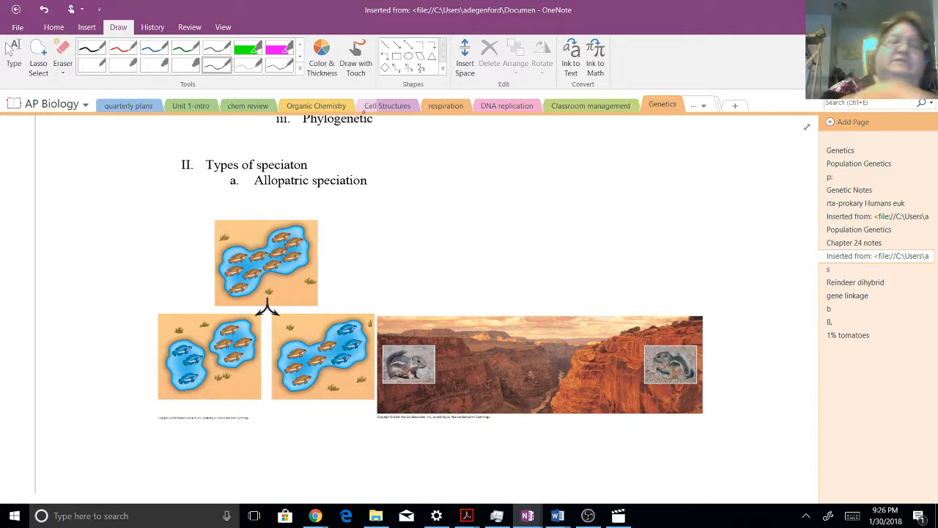
drag(376, 180, 392, 181)
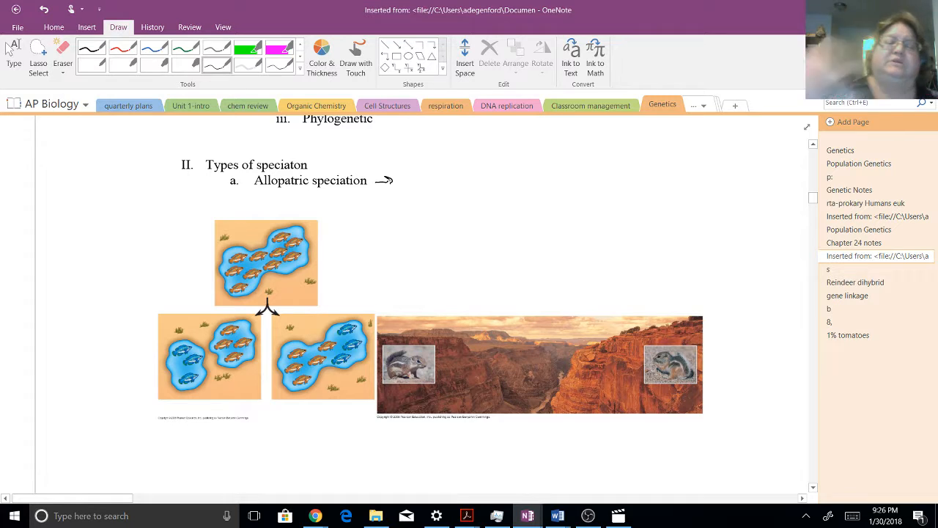
text(Separated)
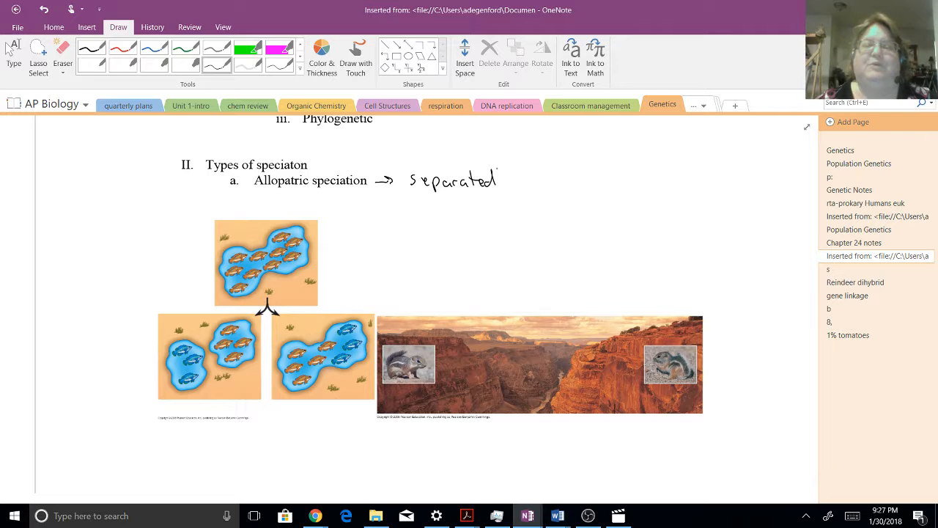
scroll(down, 3)
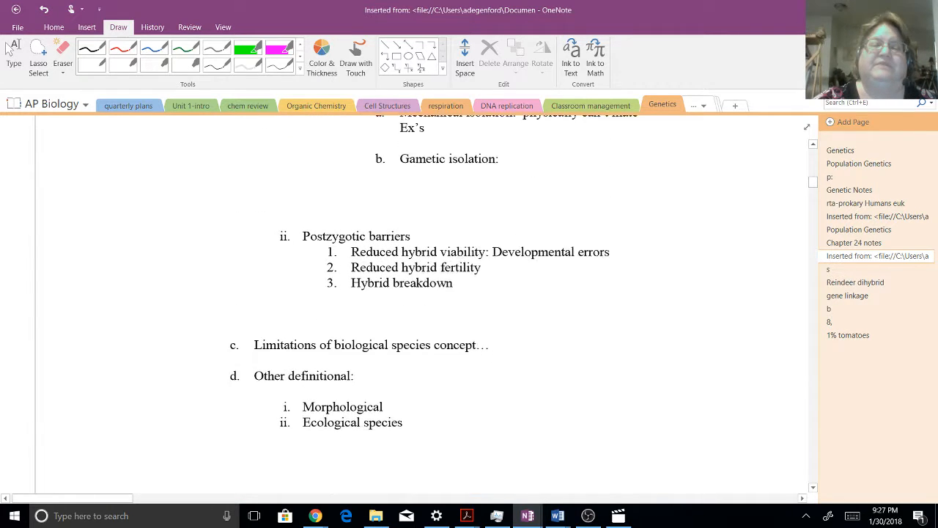
scroll(down, 3)
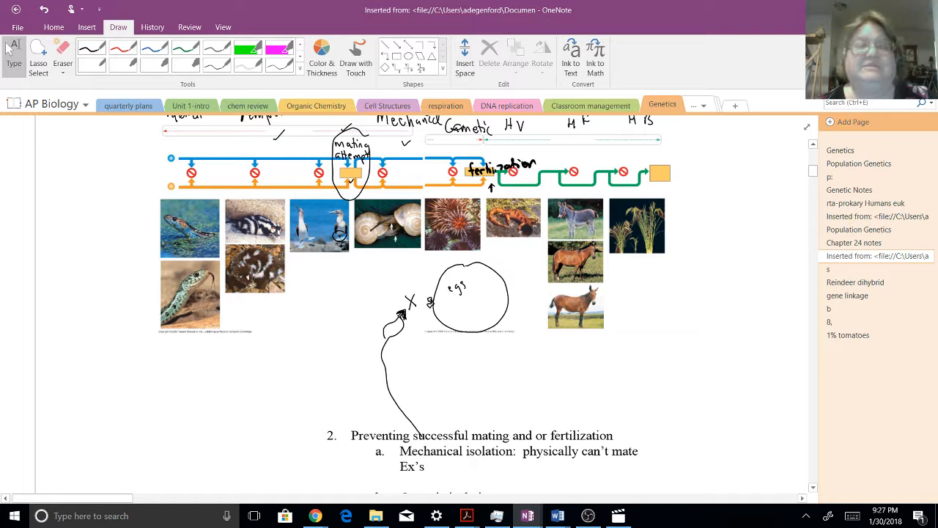
scroll(down, 3)
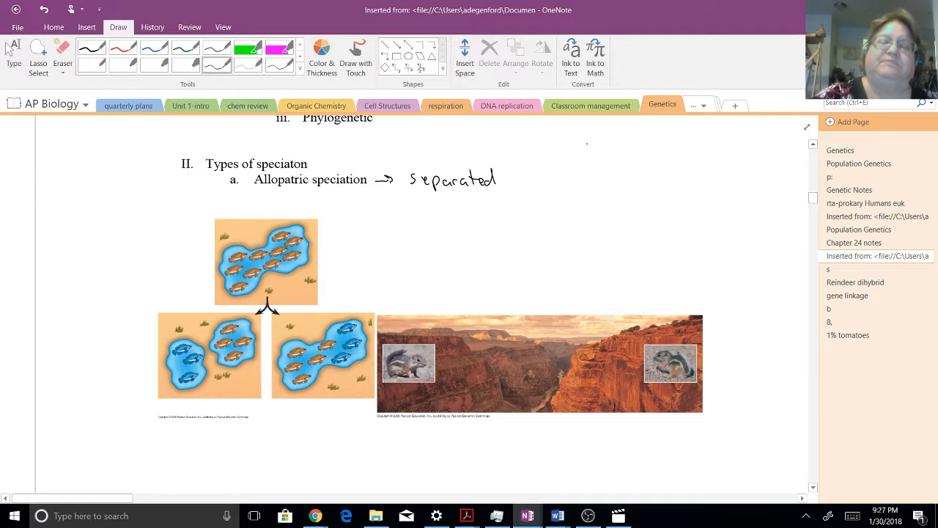
Draw a population of X marks beside 'separated' and split it with a blue barrier line
drag(560, 161, 586, 149)
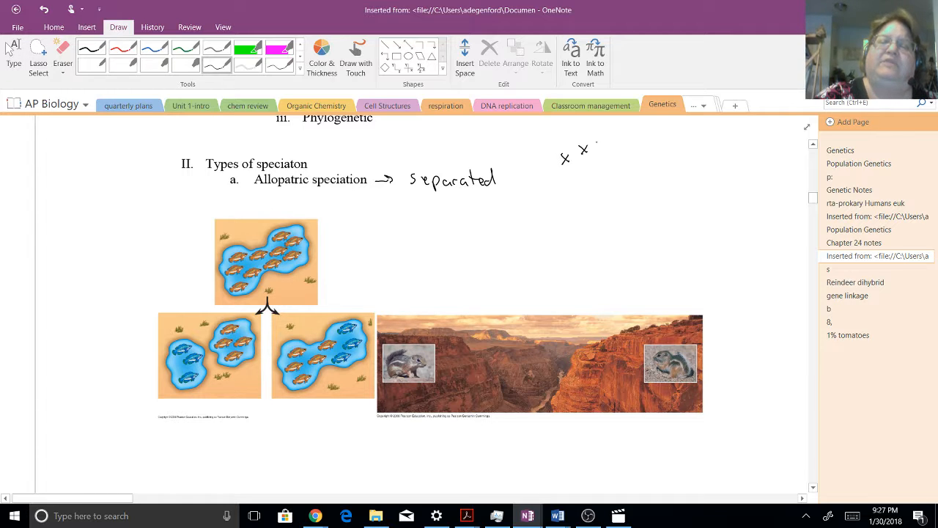
drag(583, 143, 601, 147)
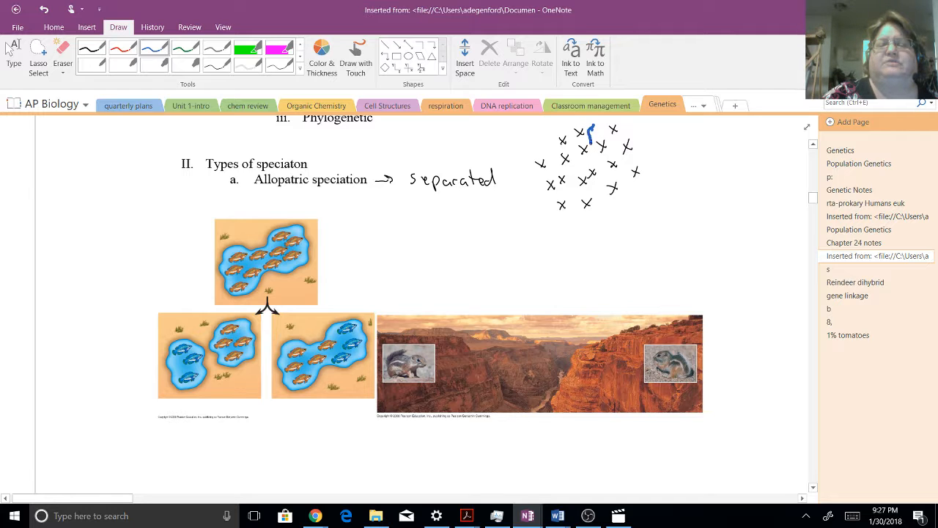
drag(592, 132, 586, 176)
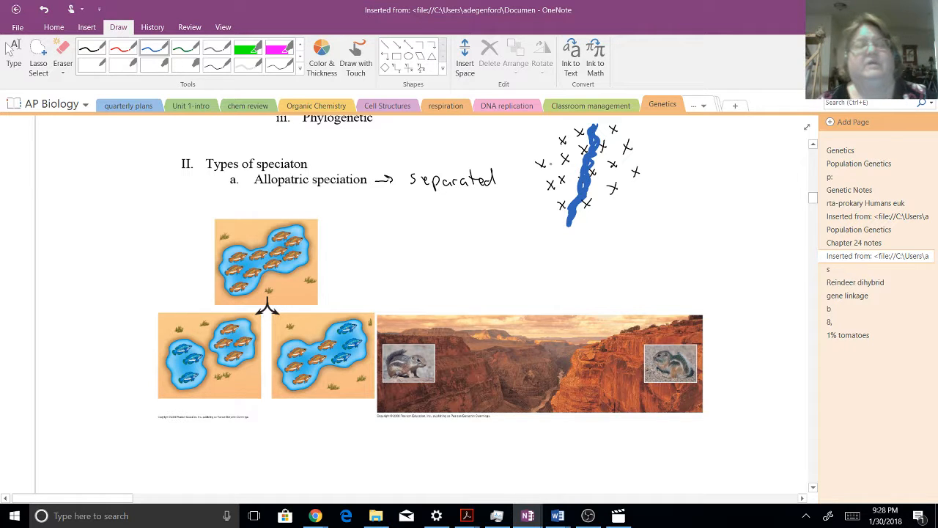
click(322, 56)
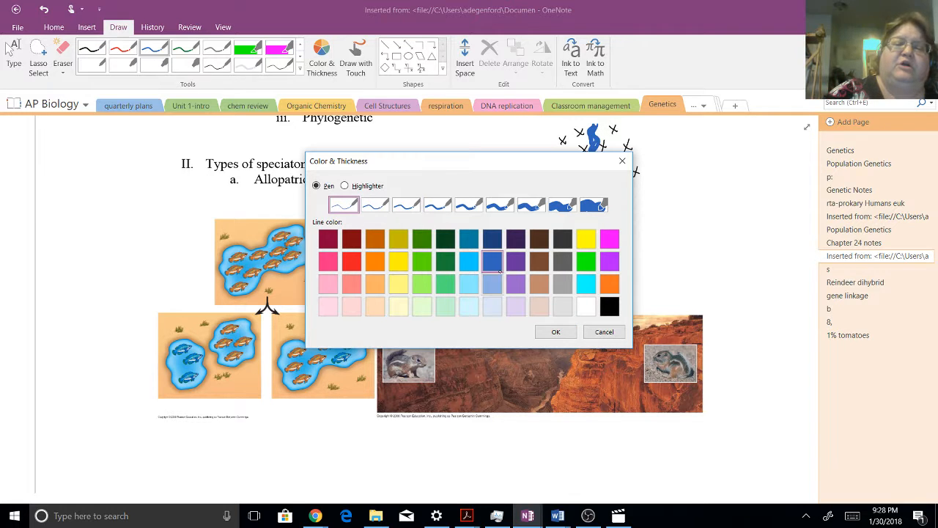
Switch to red ink and draw X marks for the group right of the barrier line
click(556, 331)
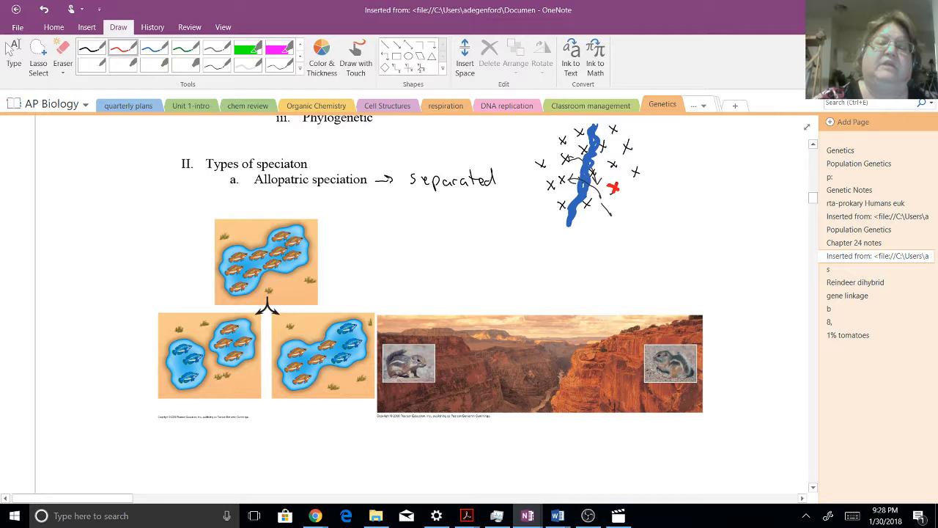
drag(616, 176, 637, 172)
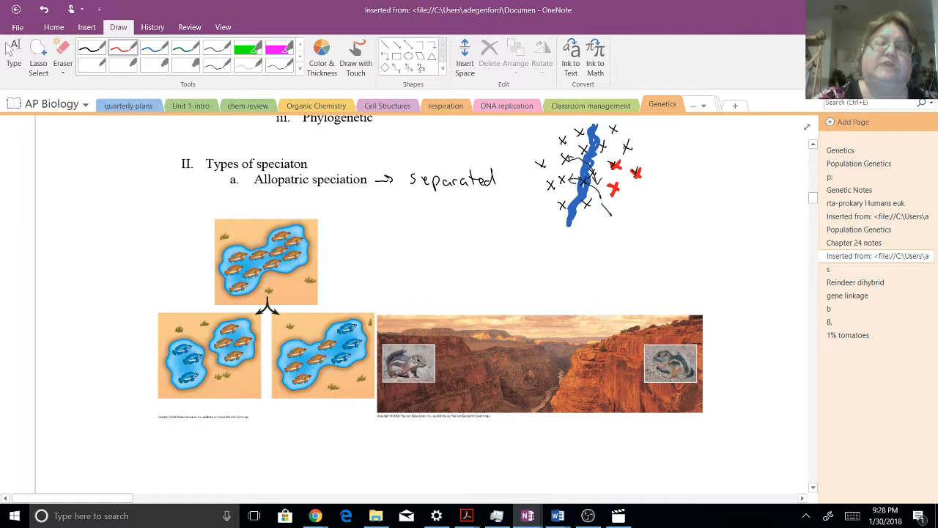
drag(601, 154, 631, 146)
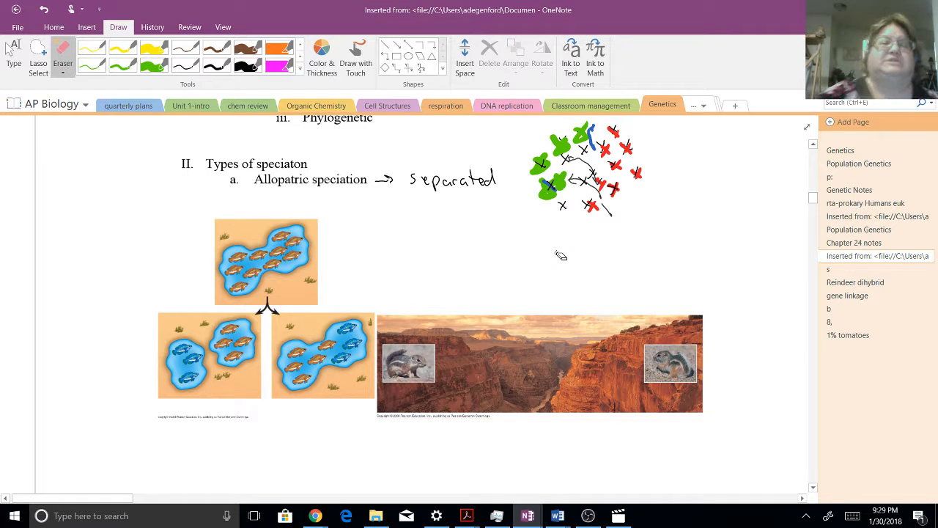
Return the pen to black ink in Color & Thickness
click(323, 56)
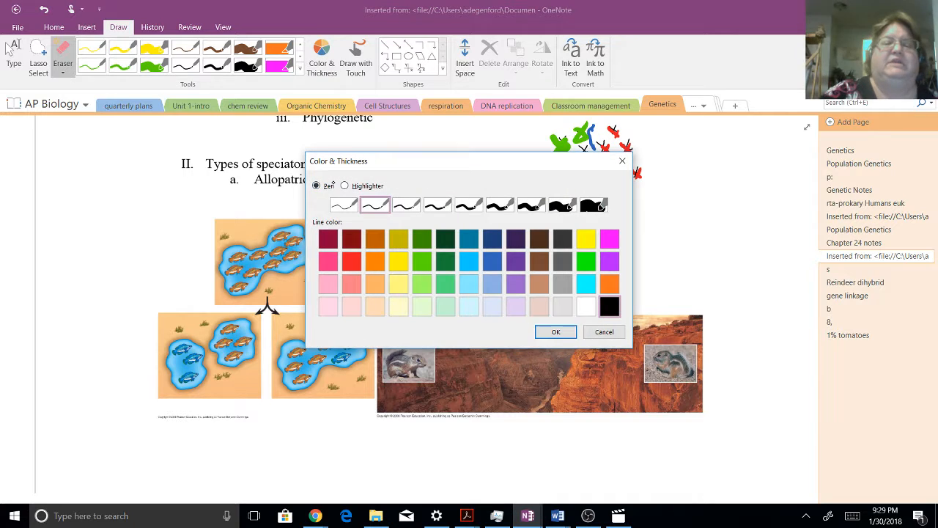
click(555, 332)
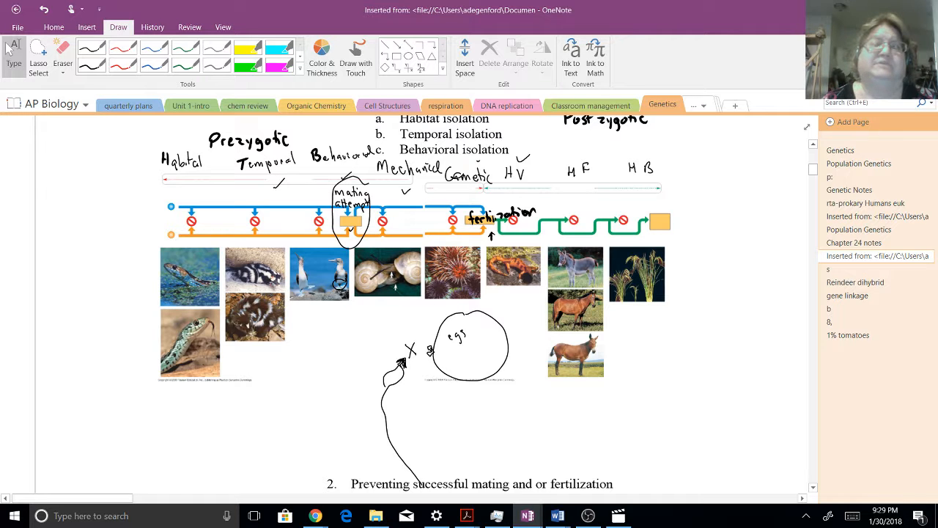
Scroll down to the 'Experimental evidence for allopatric?' section to note salamander, stickleback and cichlid
scroll(down, 3)
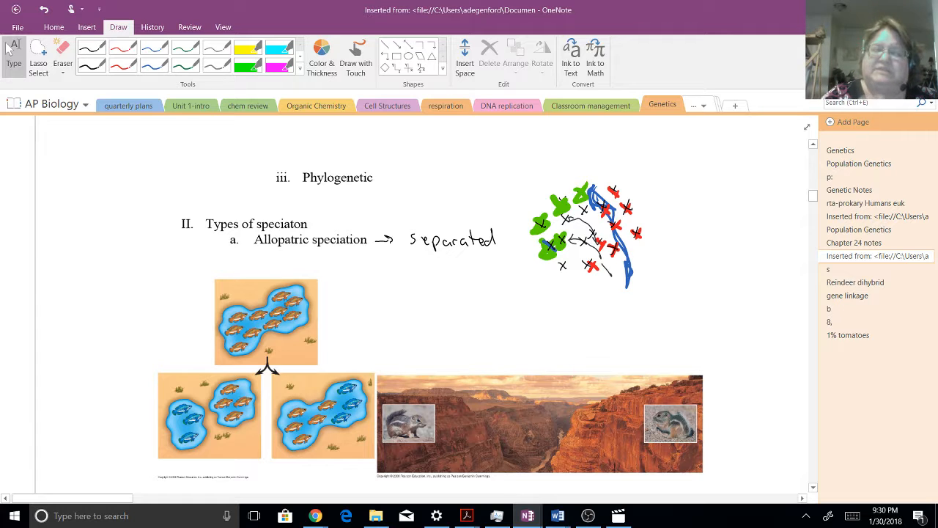
scroll(down, 3)
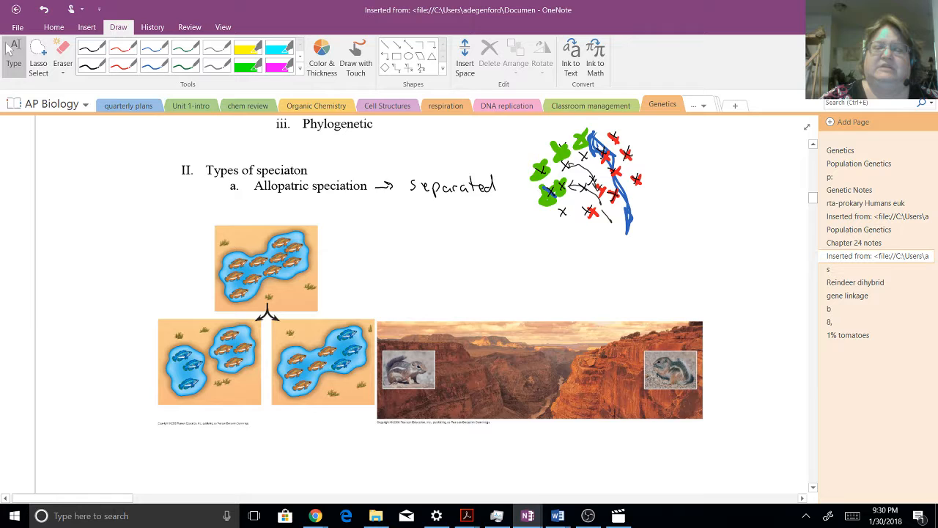
scroll(down, 3)
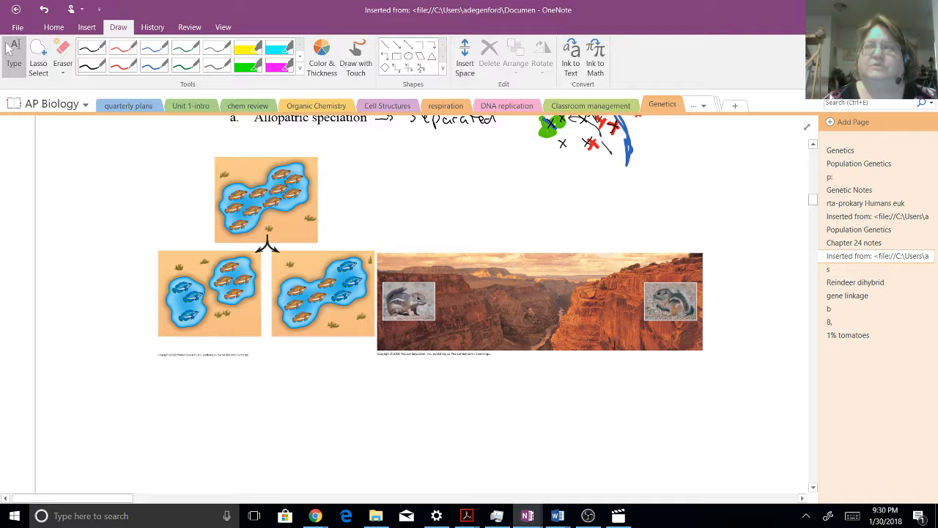
scroll(down, 3)
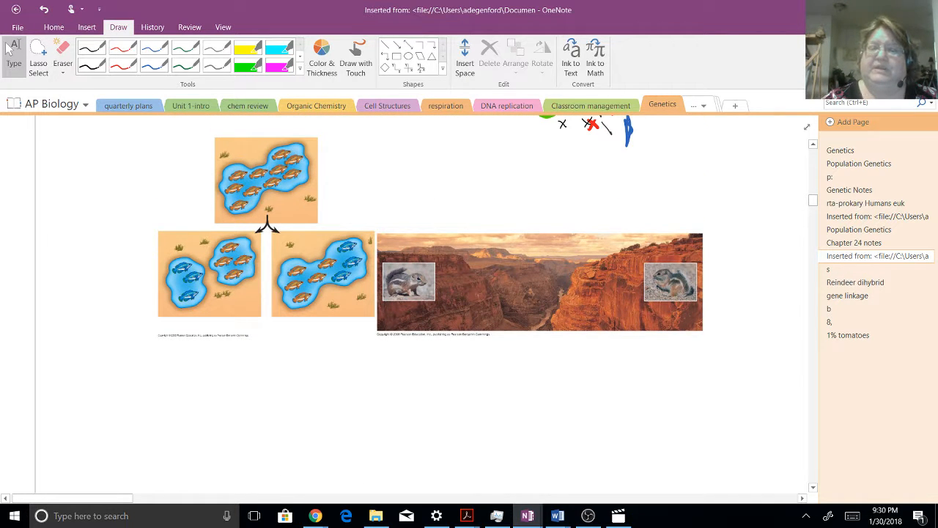
scroll(down, 3)
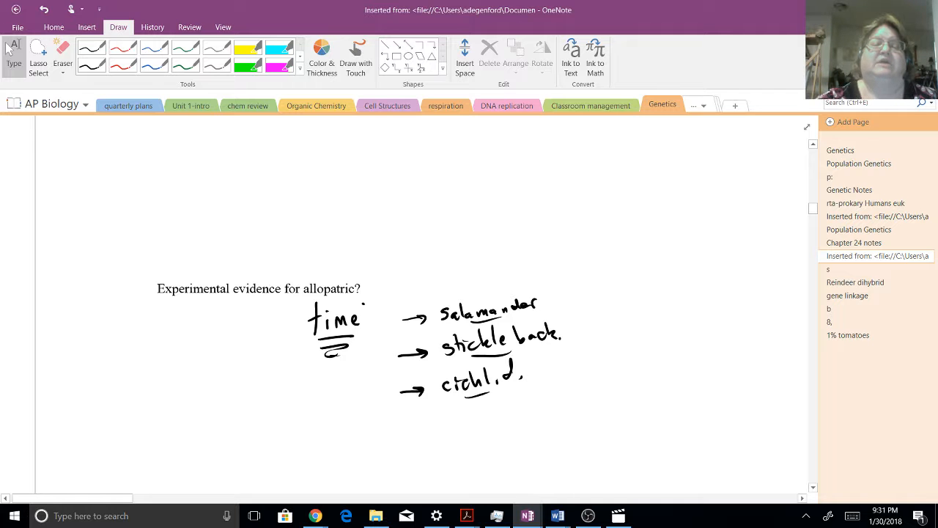
Scroll to the allopolyploid diagram to circle its middle cell and add the 'diff chrom. #' note
scroll(down, 3)
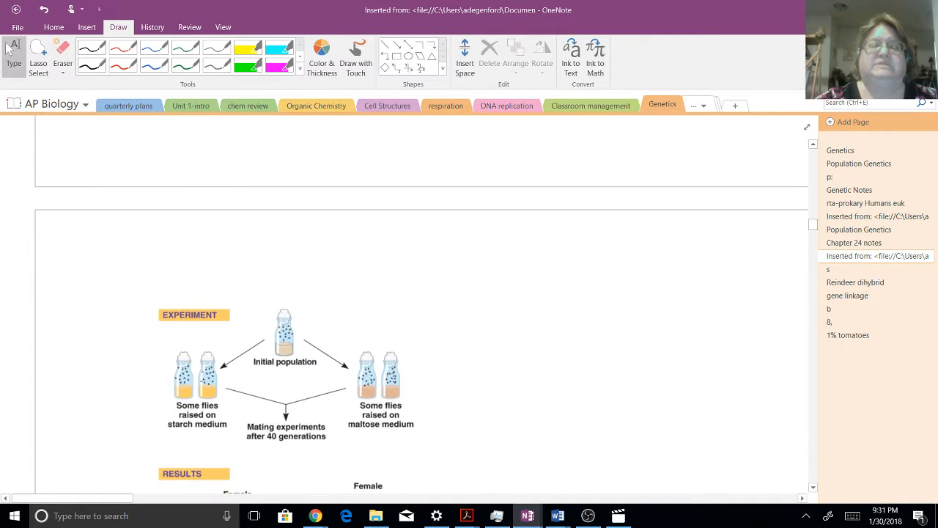
scroll(down, 3)
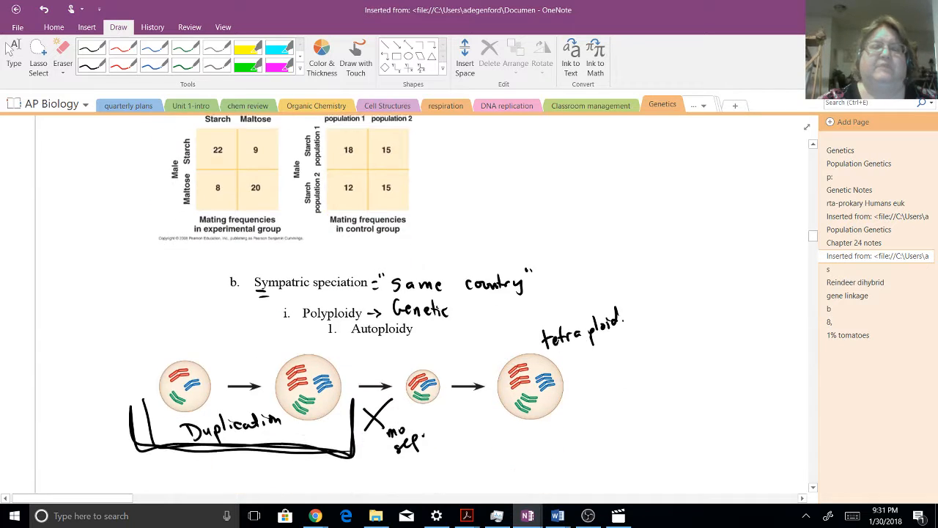
scroll(down, 3)
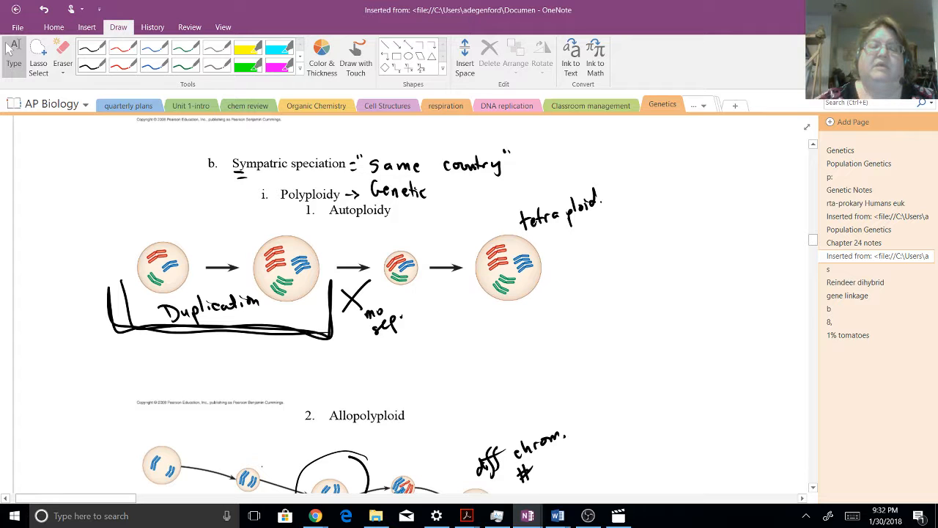
scroll(down, 3)
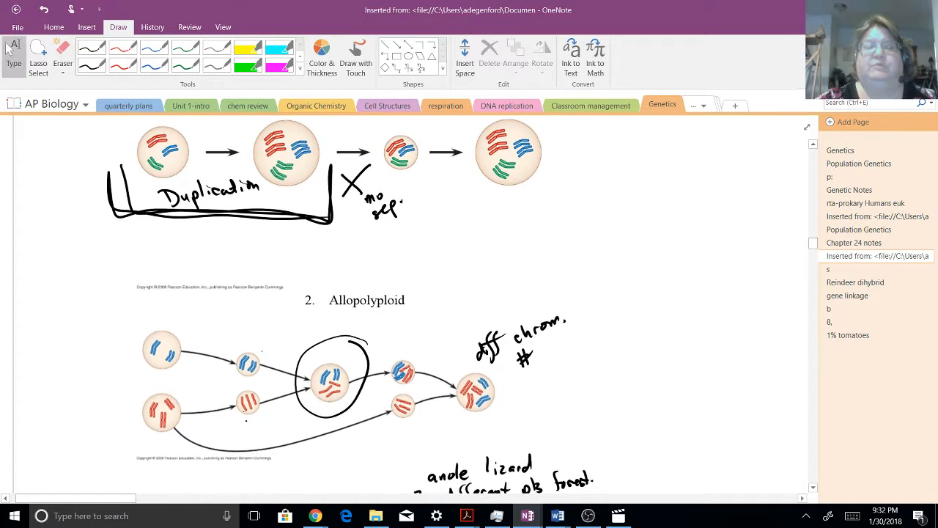
Mark the allopolyploid hybrid 'sterile' and continue down to the mate-choice item
scroll(down, 3)
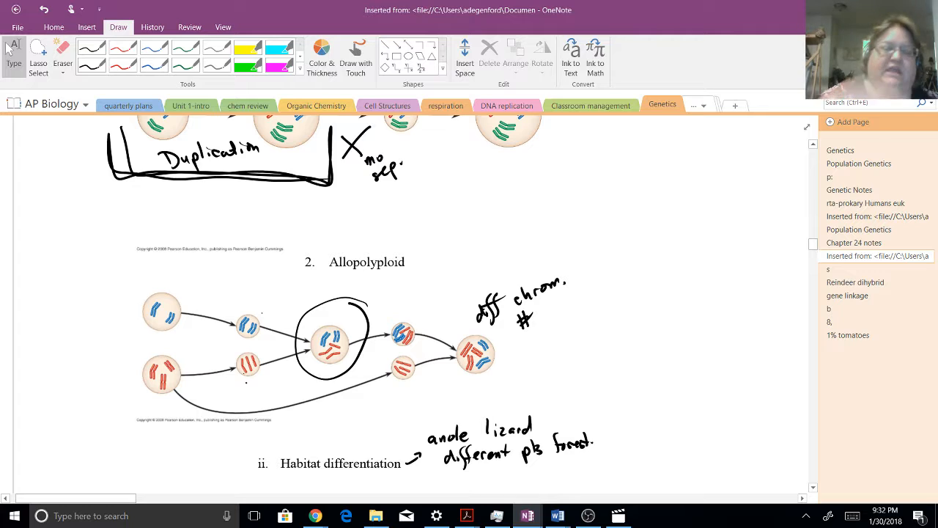
click(183, 275)
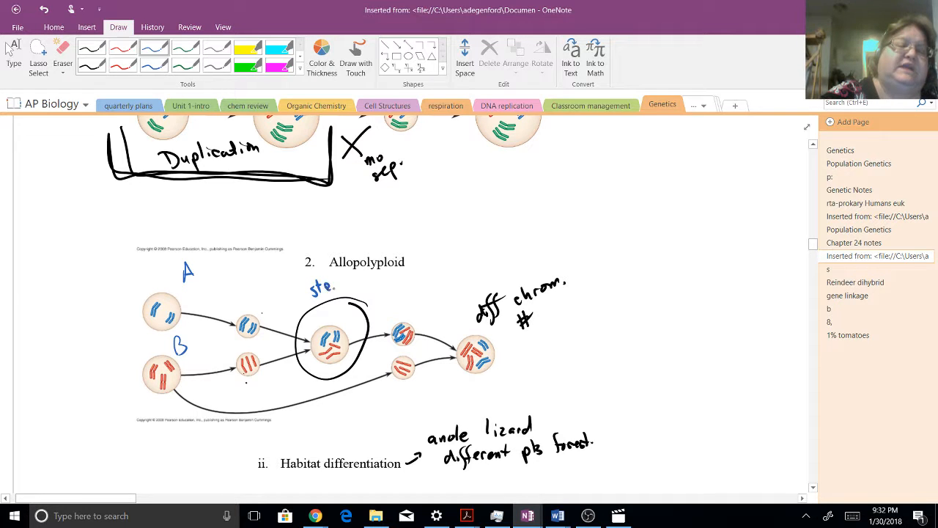
text(sterile)
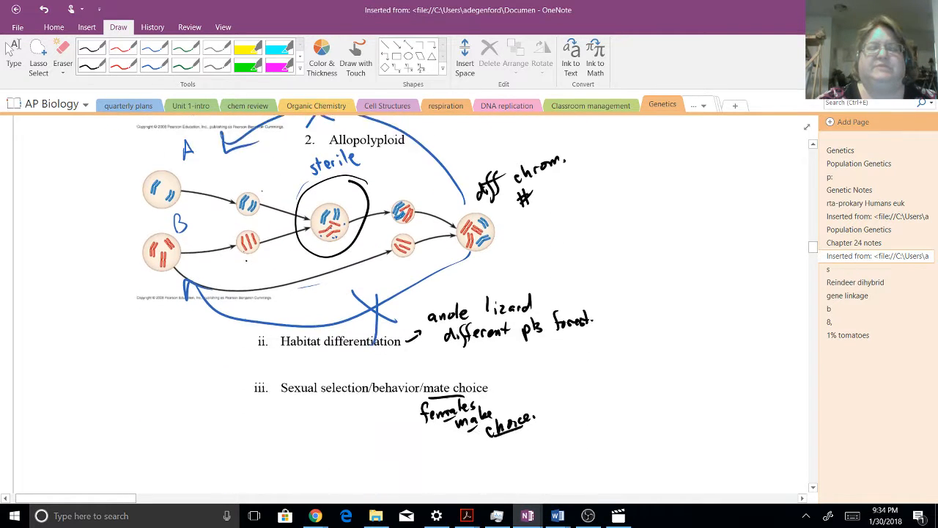
scroll(down, 3)
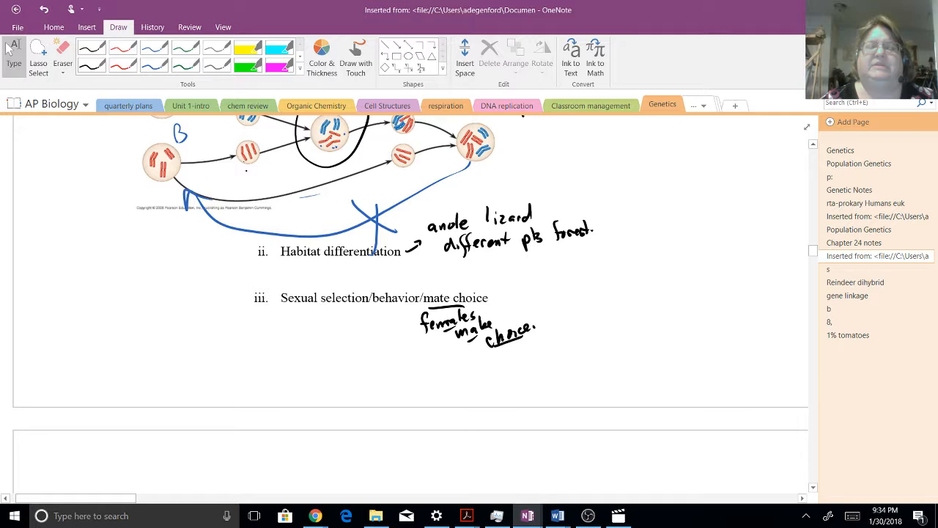
scroll(down, 3)
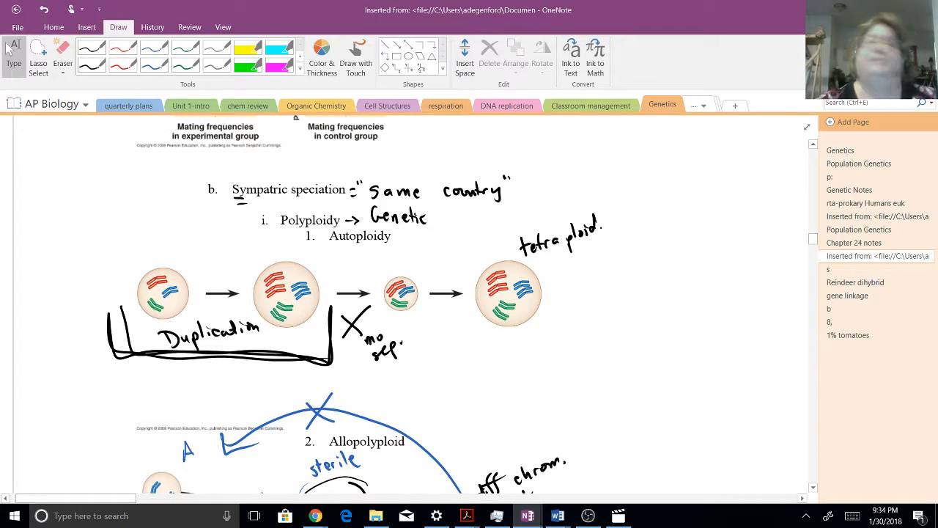
scroll(down, 3)
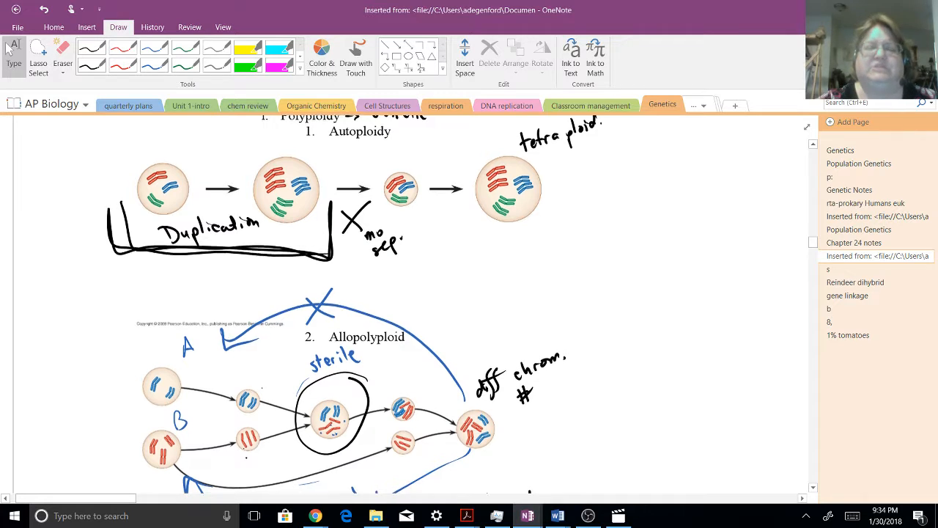
scroll(down, 3)
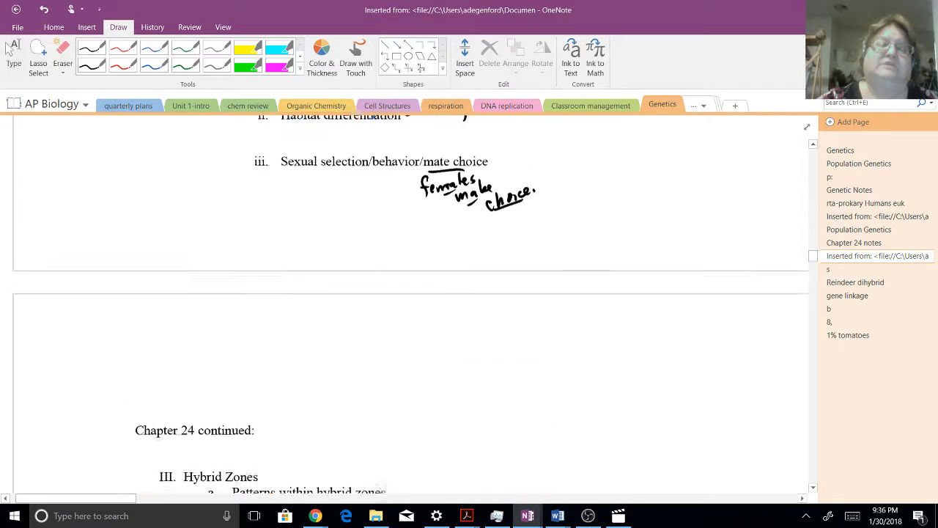
scroll(down, 3)
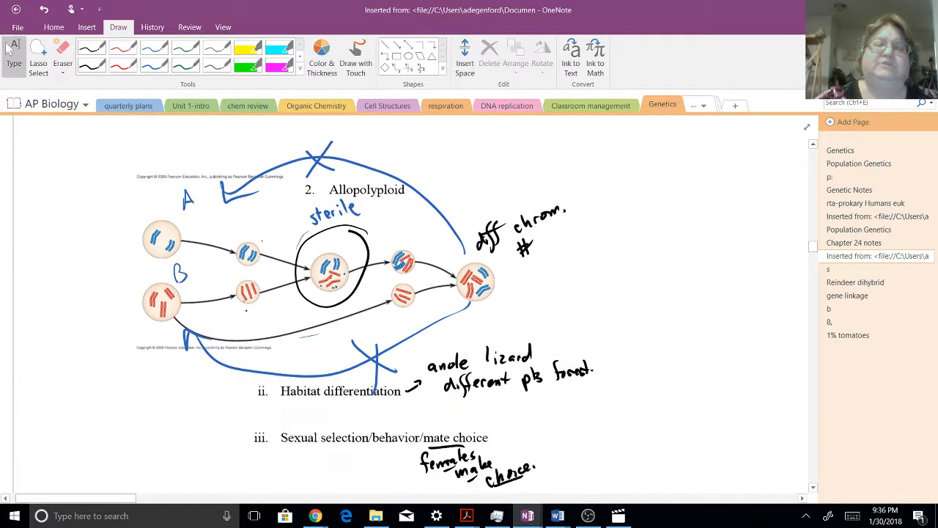